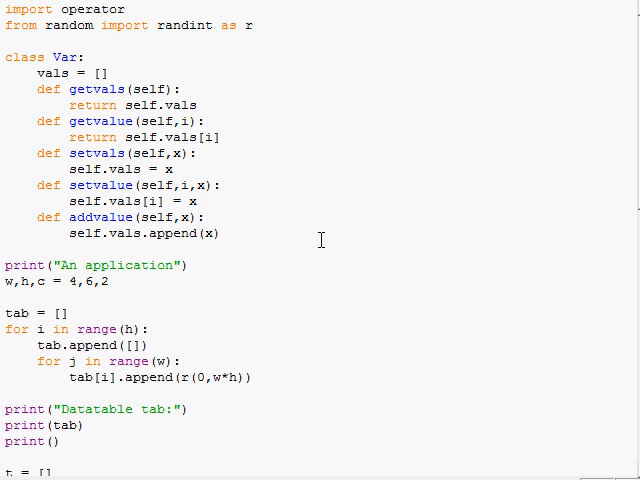
pyautogui.moveTo(264, 164)
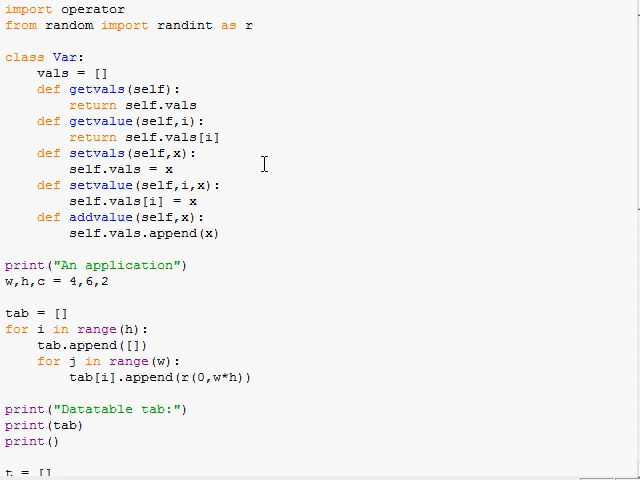
pyautogui.moveTo(262, 147)
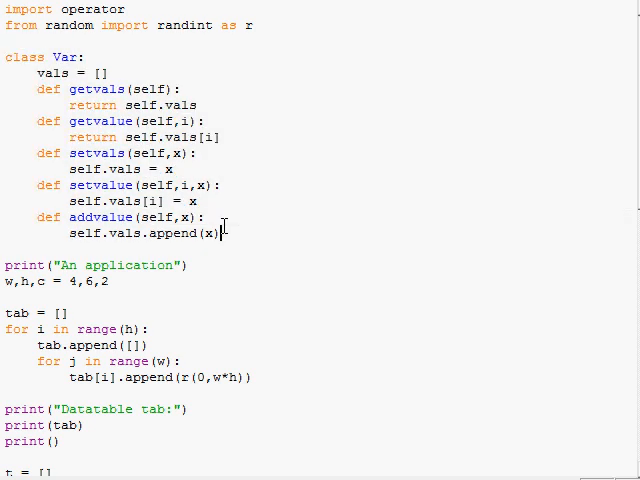
pyautogui.moveTo(195, 190)
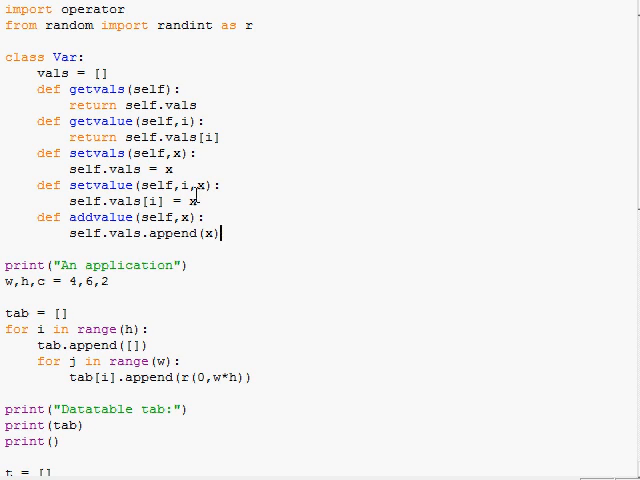
pyautogui.moveTo(431, 283)
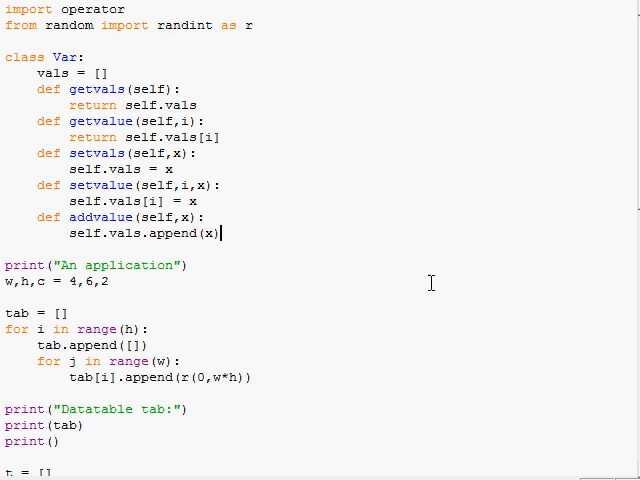
pyautogui.moveTo(494, 307)
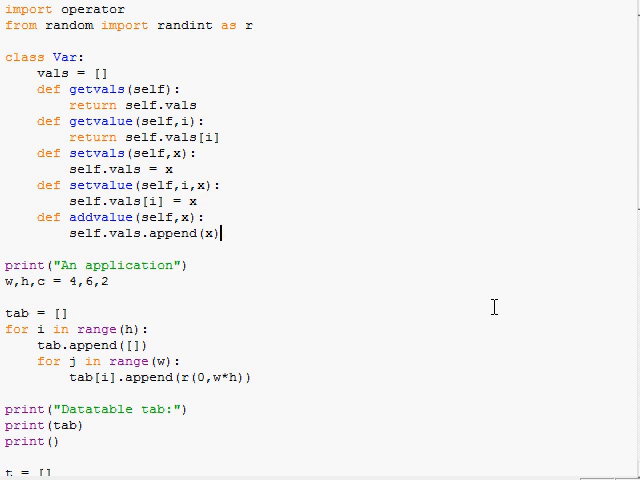
pyautogui.moveTo(20, 8)
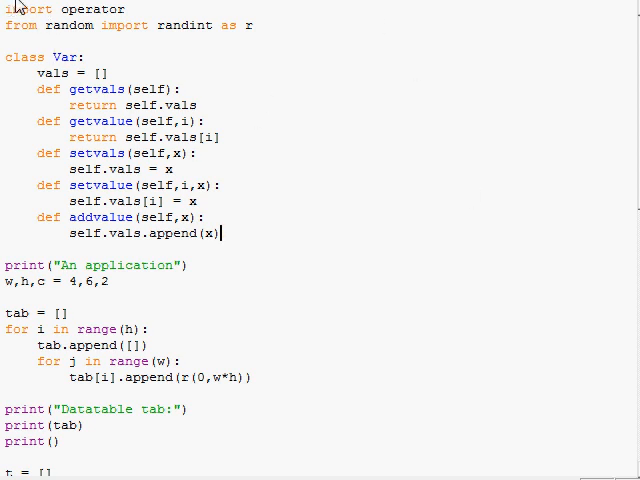
pyautogui.moveTo(170, 138)
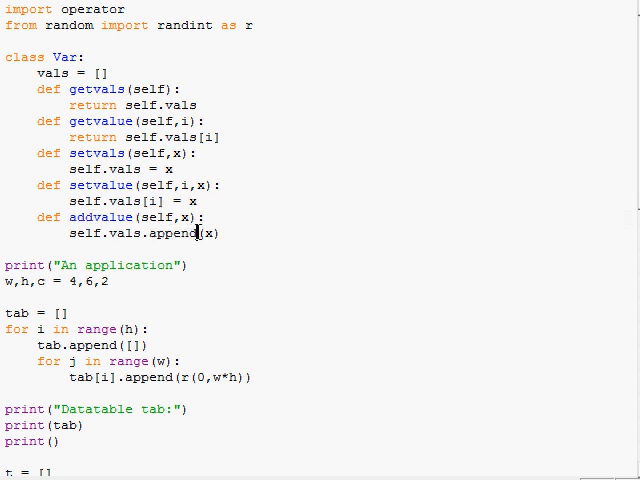
# Step: Scroll the script down to the loops that fill lists t and u from tab
pyautogui.doubleClick(170, 233)
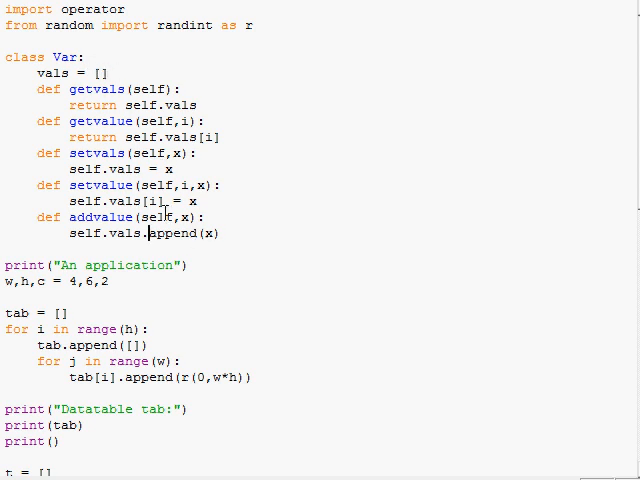
pyautogui.moveTo(147, 233)
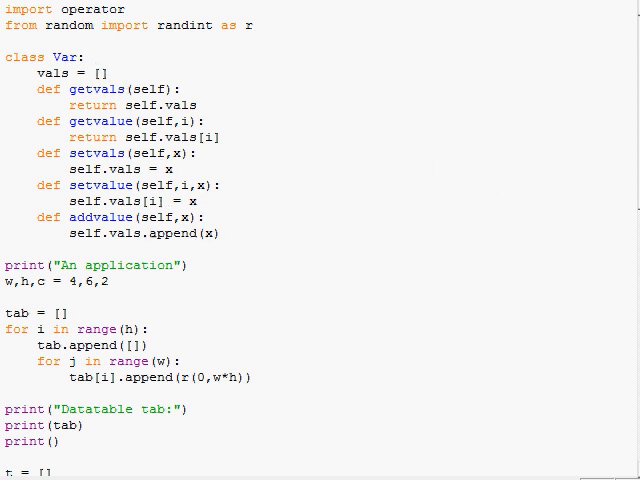
pyautogui.scroll(-3)
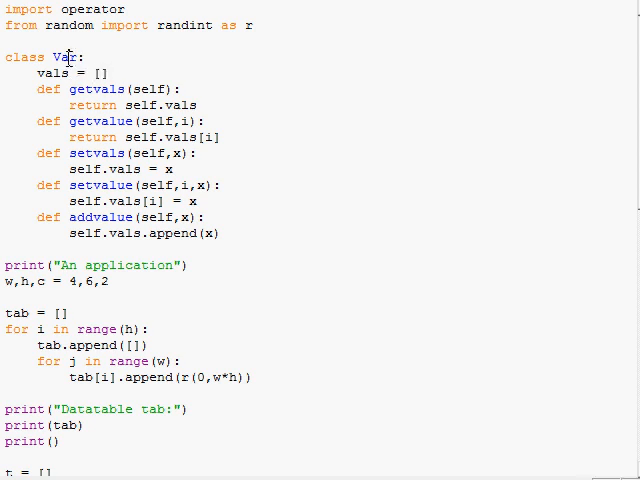
pyautogui.doubleClick(62, 54)
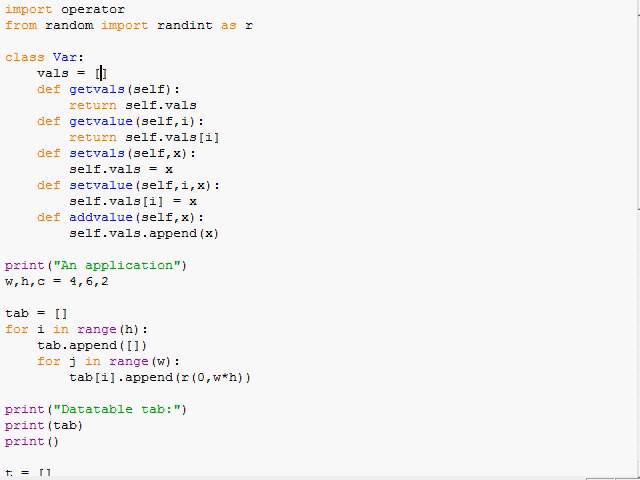
pyautogui.scroll(-3)
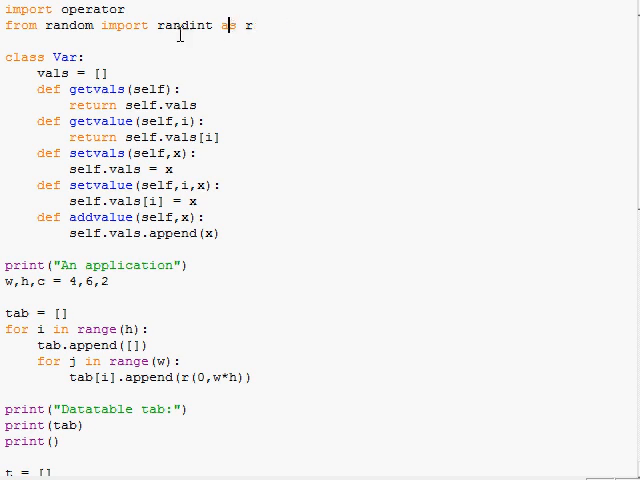
pyautogui.scroll(-3)
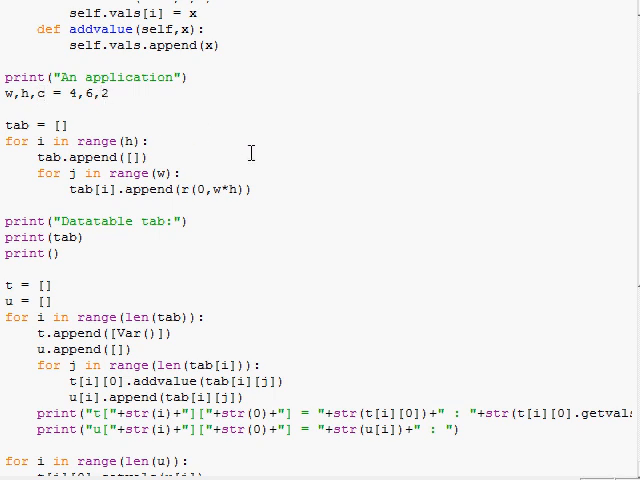
pyautogui.scroll(-3)
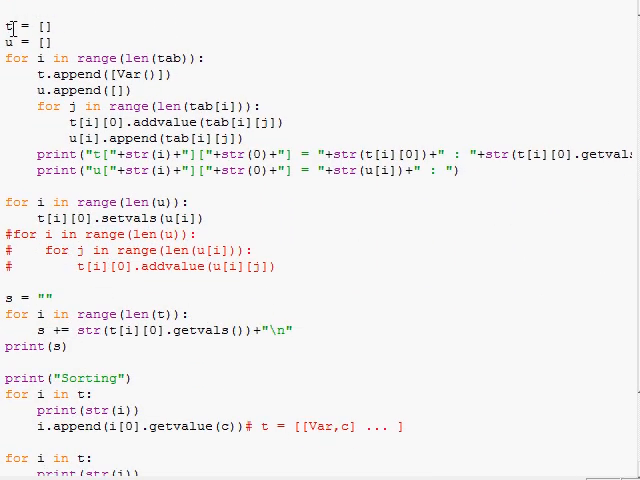
pyautogui.moveTo(90, 20)
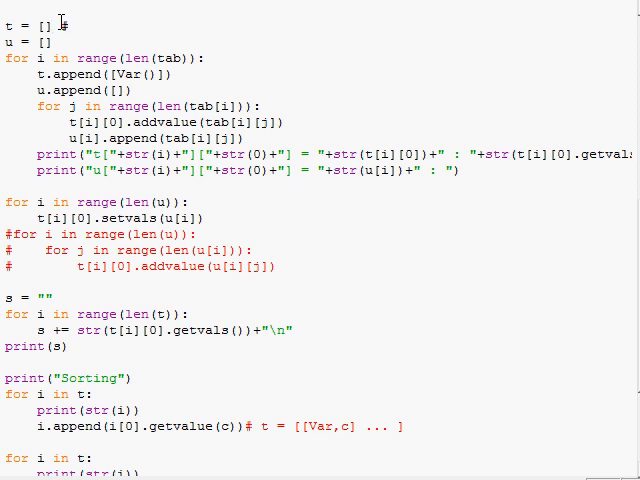
# Step: Add the comment #t = [[Var0],[Var1] ...] after the t = [] line
pyautogui.write('#[]')
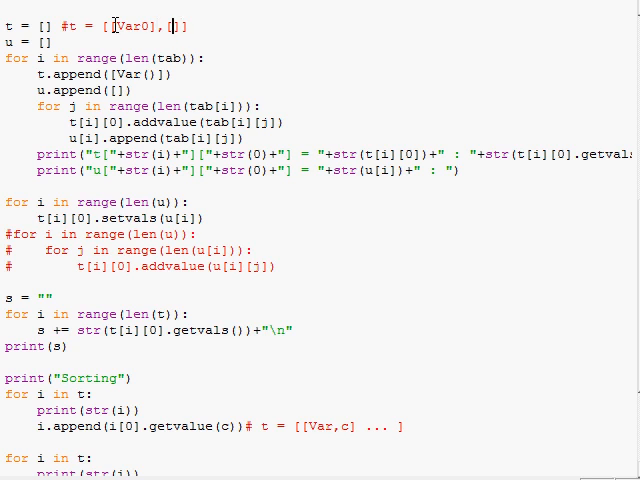
pyautogui.write('[Var1')
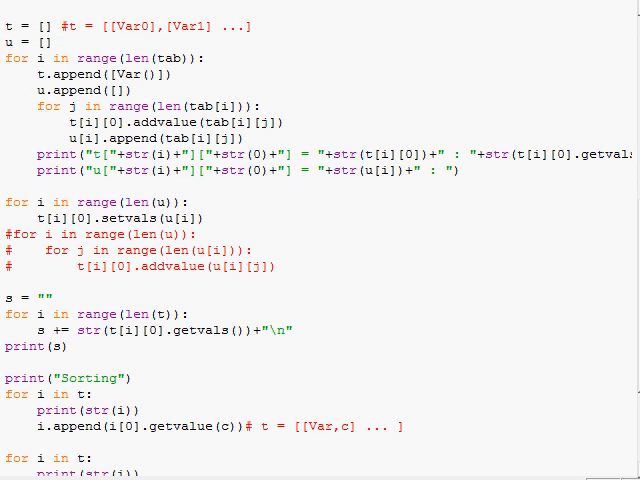
pyautogui.scroll(3)
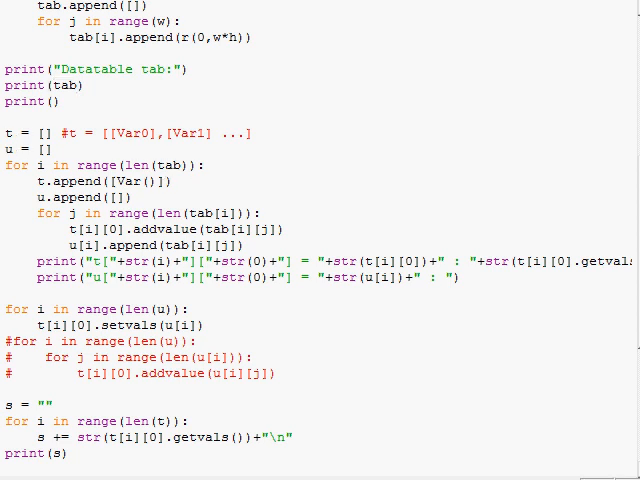
pyautogui.scroll(-3)
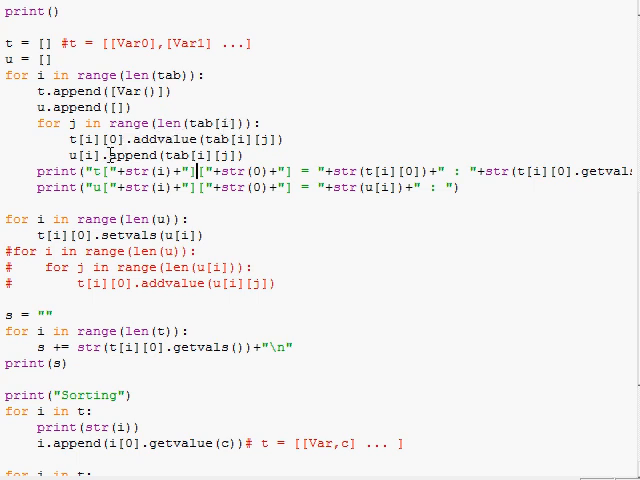
pyautogui.doubleClick(160, 139)
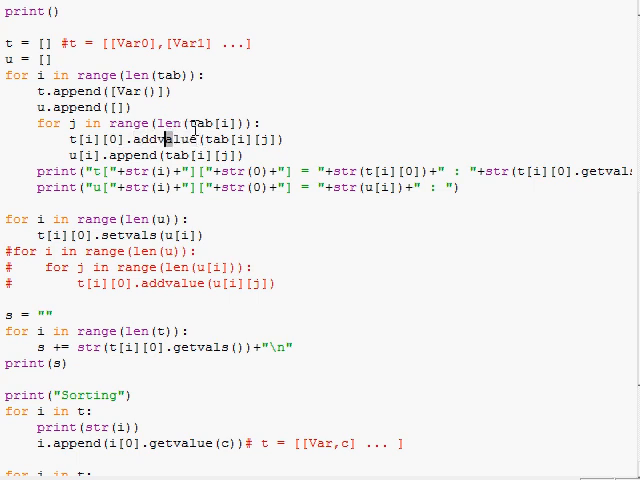
pyautogui.doubleClick(240, 138)
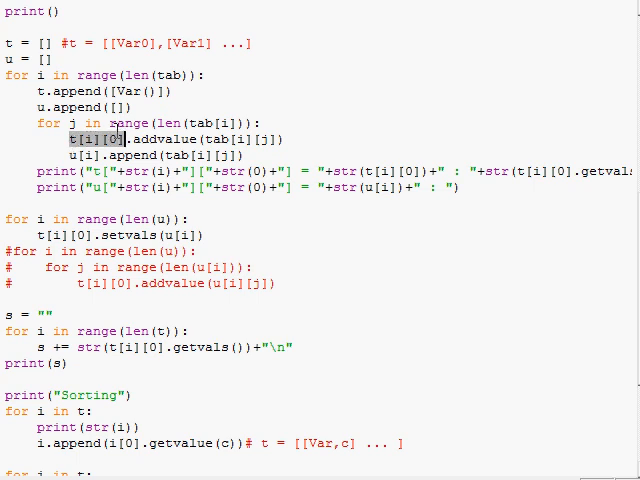
pyautogui.doubleClick(140, 43)
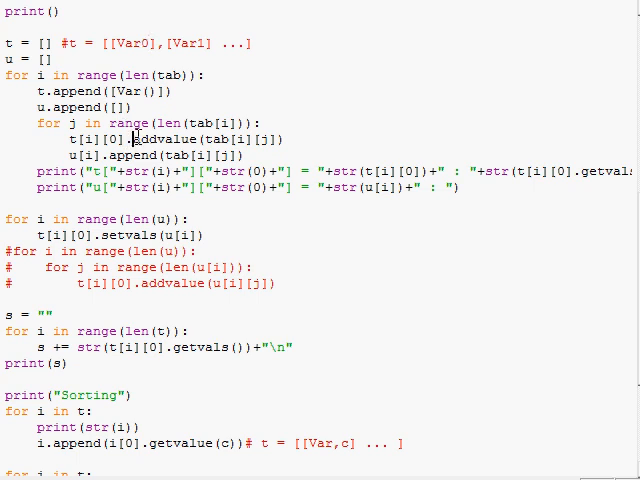
pyautogui.doubleClick(165, 139)
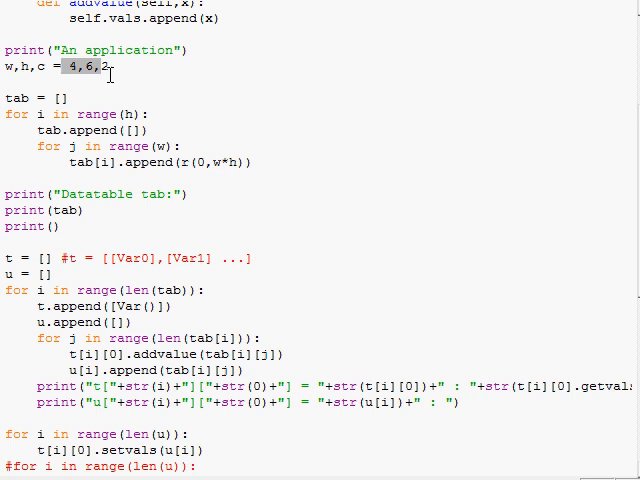
pyautogui.scroll(-3)
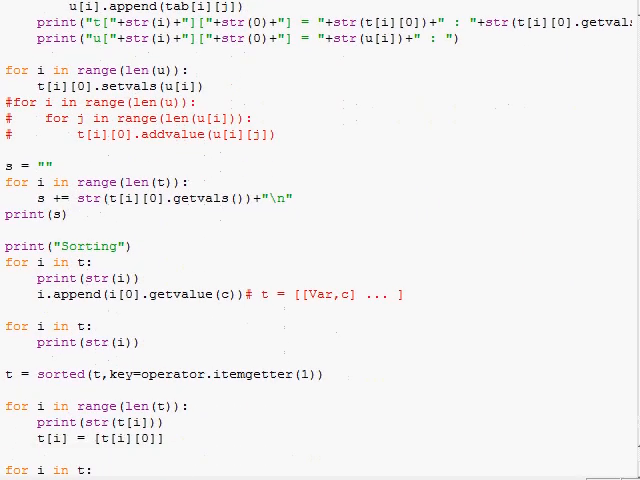
pyautogui.scroll(-3)
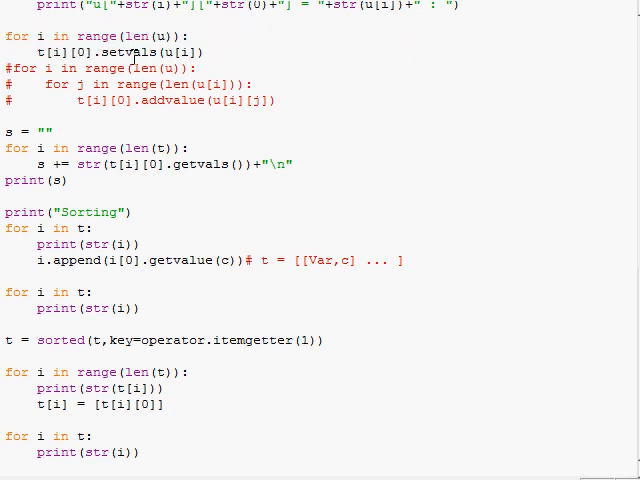
pyautogui.doubleClick(122, 52)
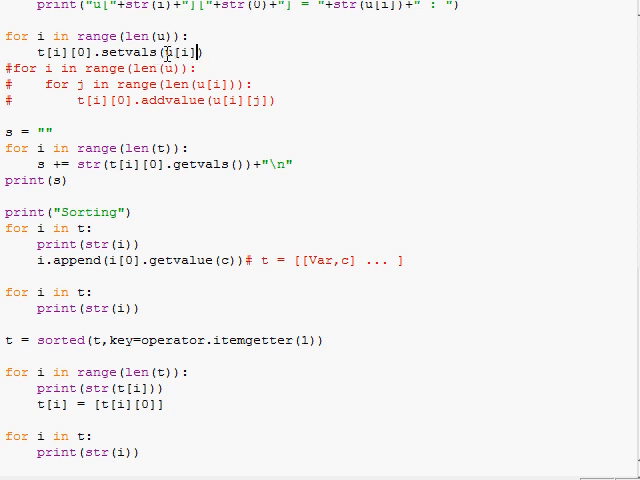
pyautogui.doubleClick(199, 51)
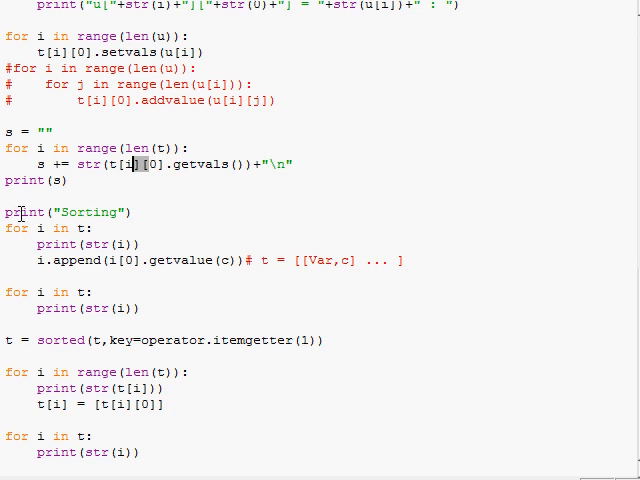
pyautogui.moveTo(5, 205); pyautogui.dragTo(90, 435)
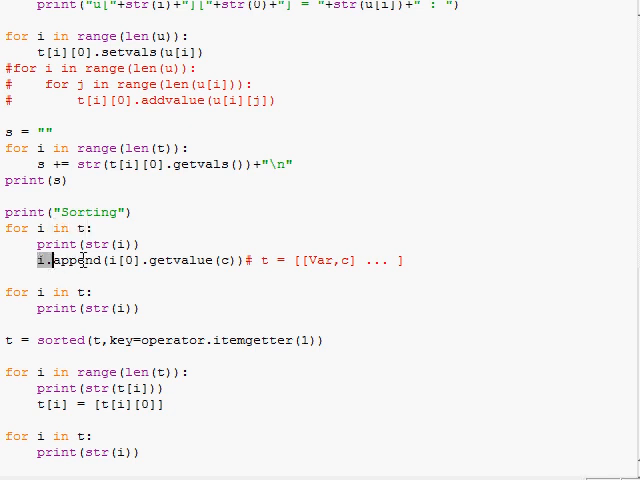
pyautogui.doubleClick(124, 260)
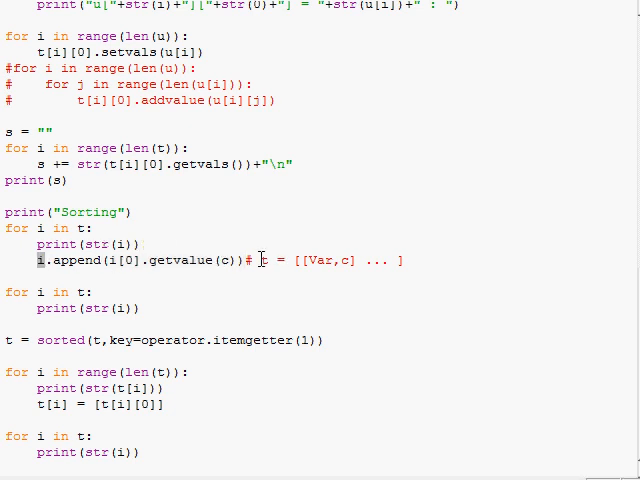
pyautogui.moveTo(338, 250)
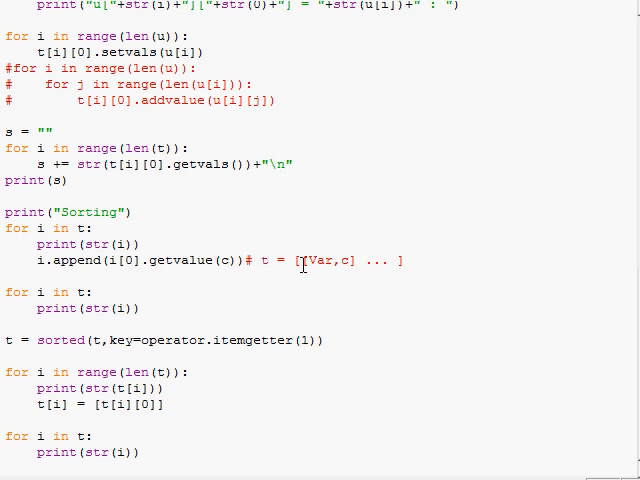
pyautogui.doubleClick(319, 260)
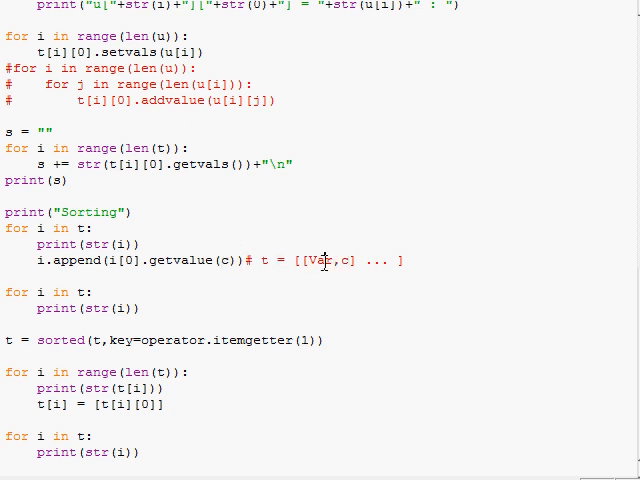
pyautogui.doubleClick(319, 260)
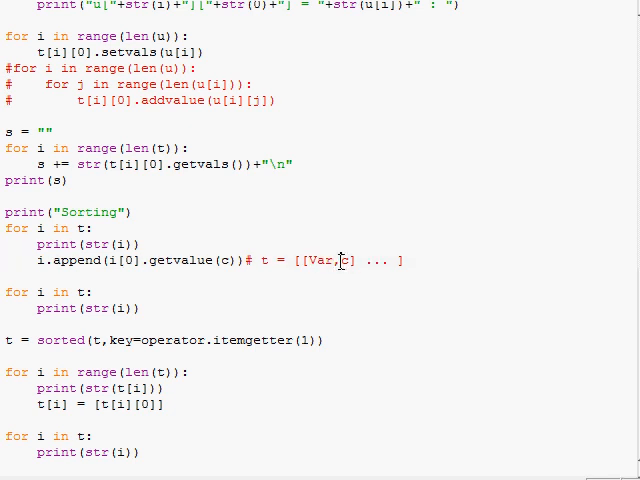
pyautogui.doubleClick(313, 260)
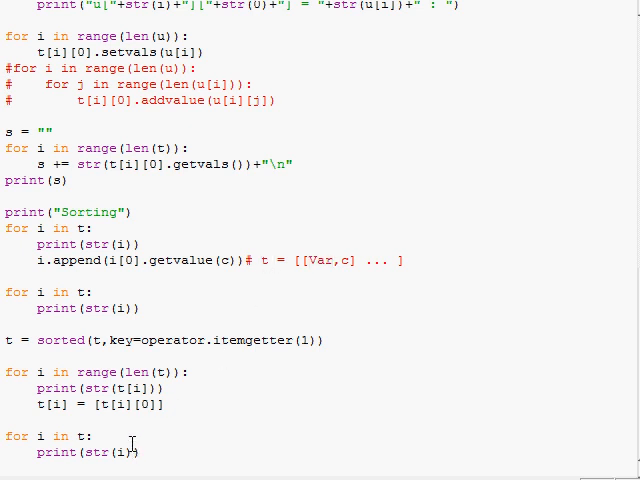
# Step: Scroll up and back down through the script before running it
pyautogui.scroll(3)
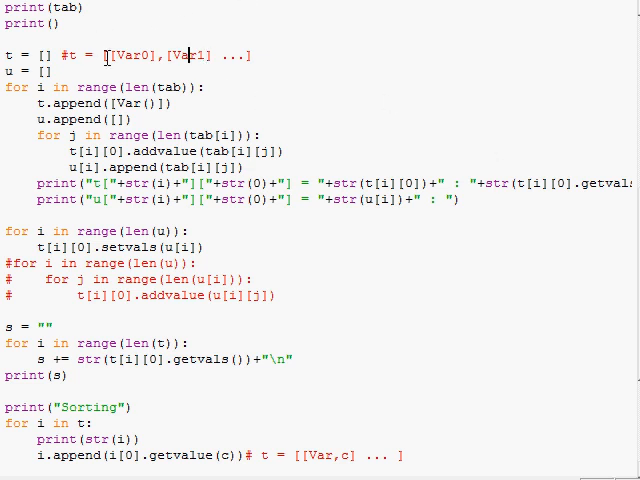
pyautogui.scroll(-3)
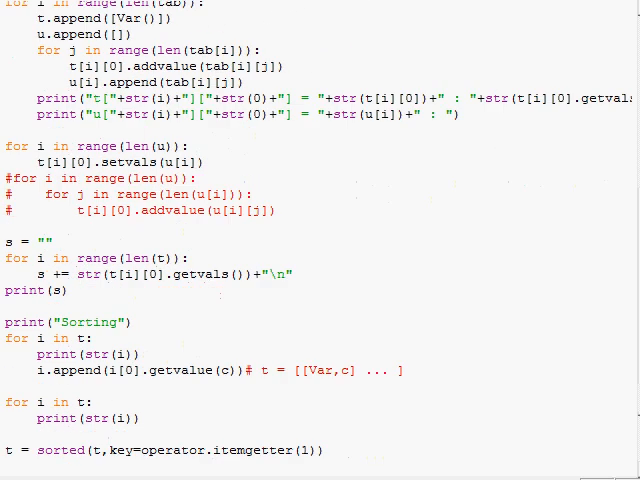
pyautogui.scroll(-3)
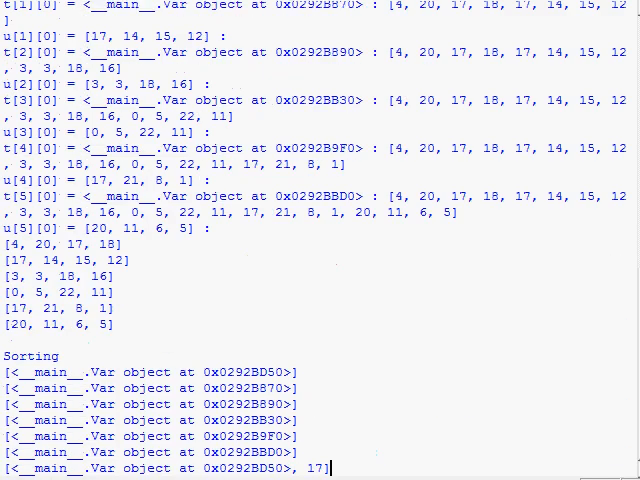
pyautogui.scroll(-3)
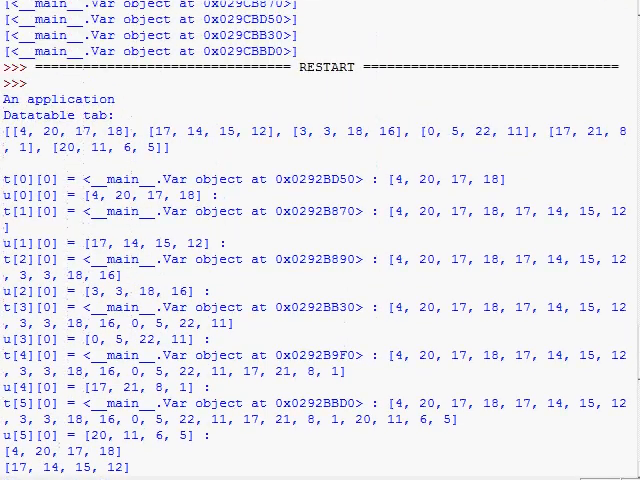
pyautogui.scroll(-3)
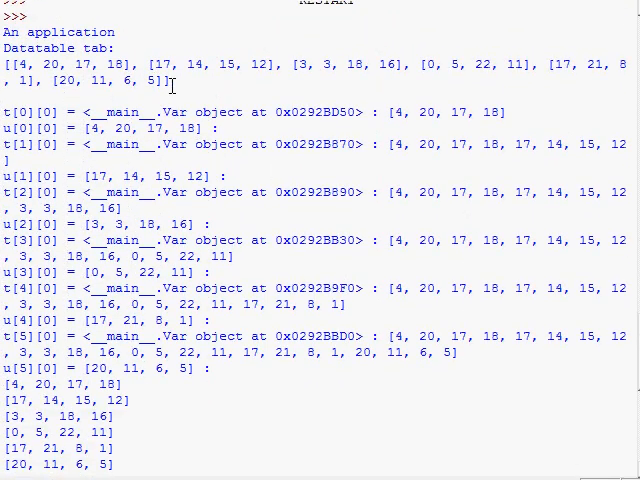
pyautogui.moveTo(8, 64); pyautogui.dragTo(170, 80)
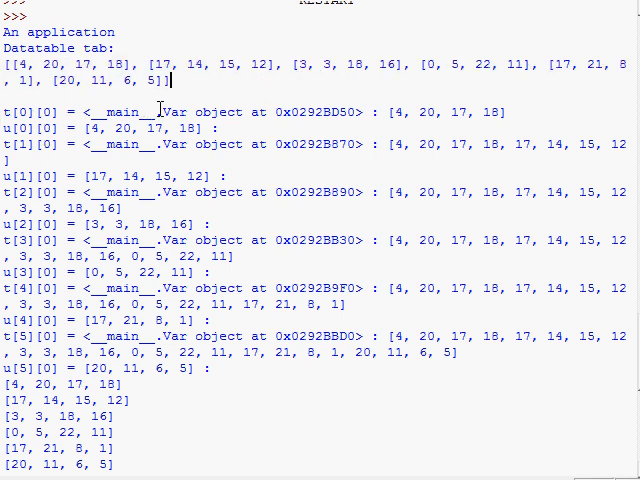
pyautogui.doubleClick(25, 112)
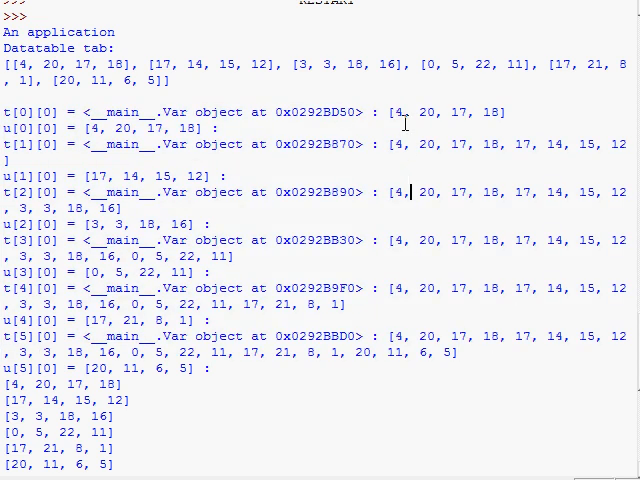
# Step: Highlight a value in t[2]'s printed list, then scroll back to the script's t/u loops
pyautogui.doubleClick(450, 112)
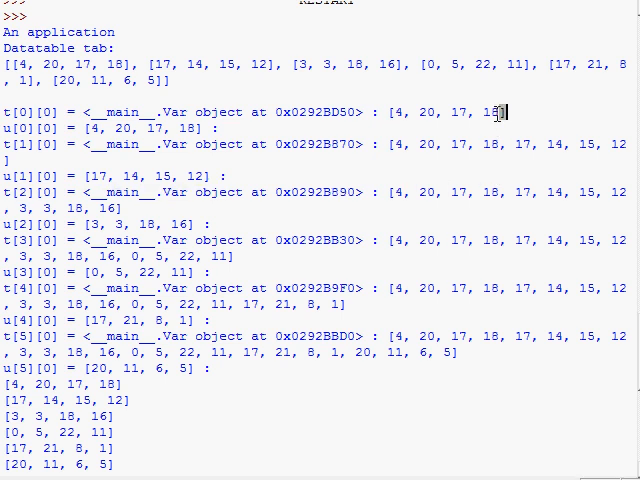
pyautogui.moveTo(470, 110)
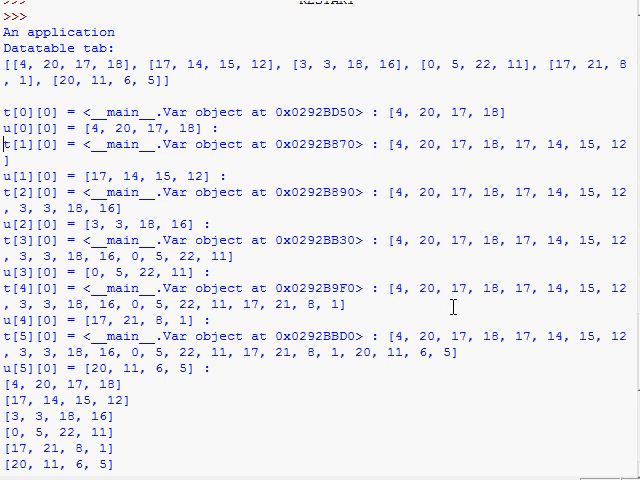
pyautogui.moveTo(466, 372)
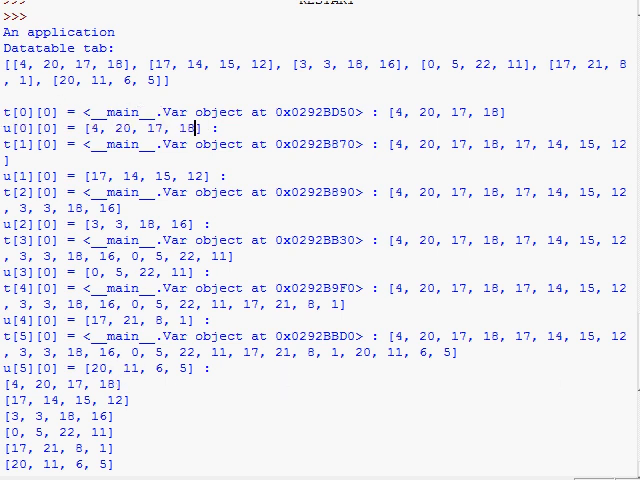
pyautogui.scroll(-3)
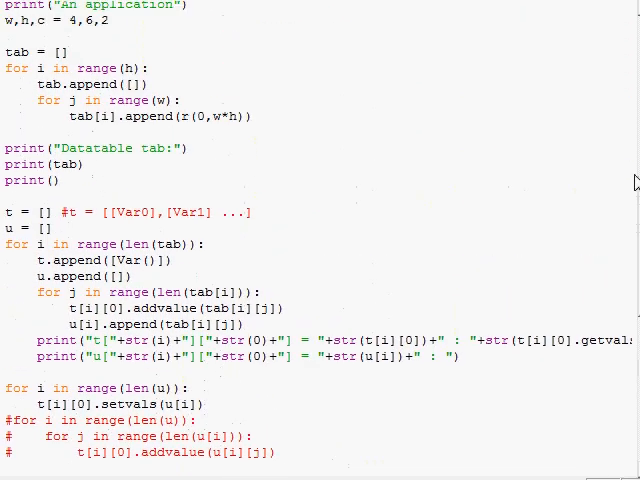
# Step: Scroll to the setvals loop and highlight u[i], where each Var gets its row
pyautogui.scroll(-3)
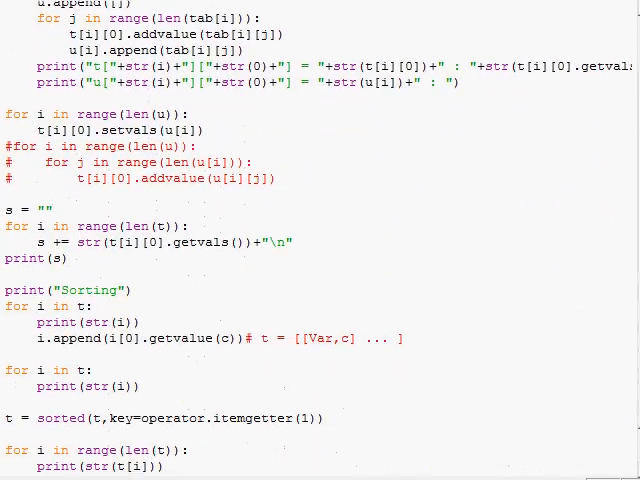
pyautogui.scroll(-3)
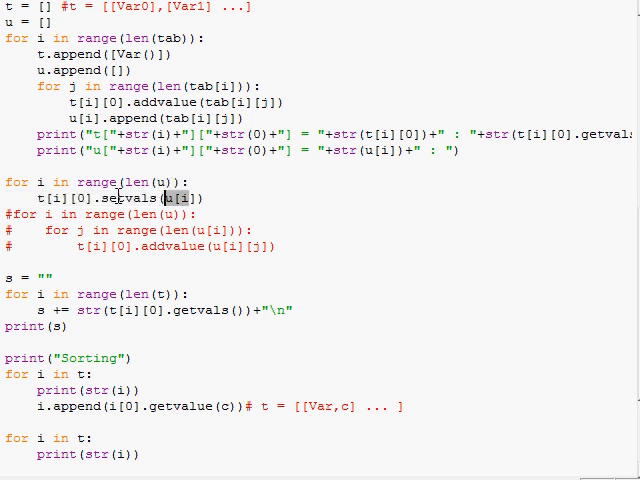
pyautogui.doubleClick(124, 198)
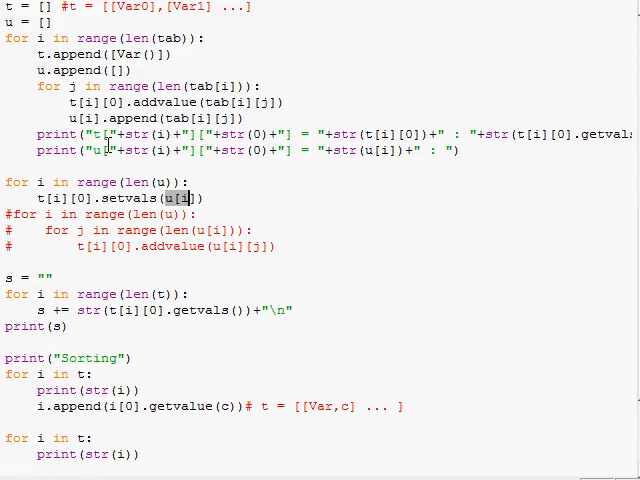
pyautogui.moveTo(108, 320)
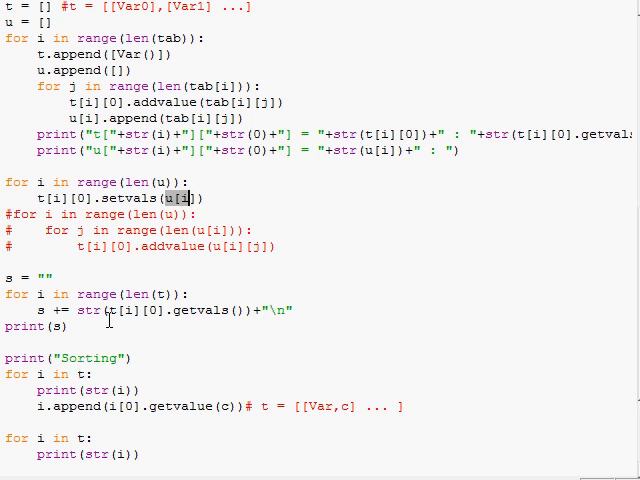
pyautogui.doubleClick(200, 310)
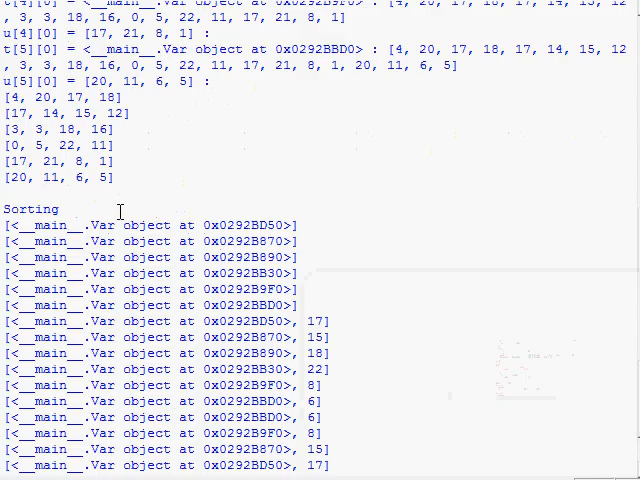
# Step: Select shell output and scroll to the Var objects listed after the Sorting header
pyautogui.moveTo(10, 97); pyautogui.dragTo(113, 178)
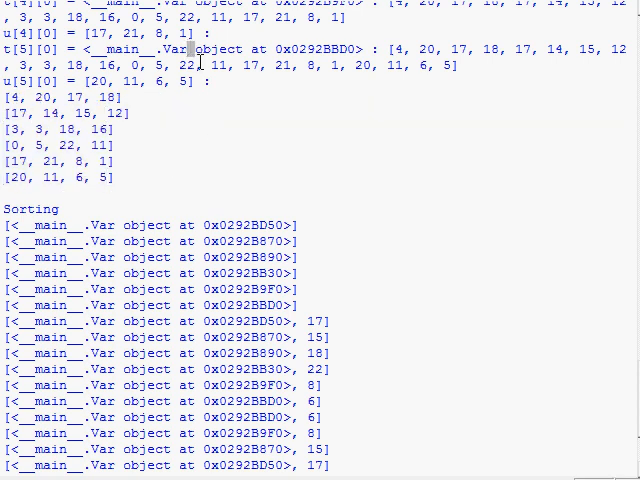
pyautogui.scroll(-3)
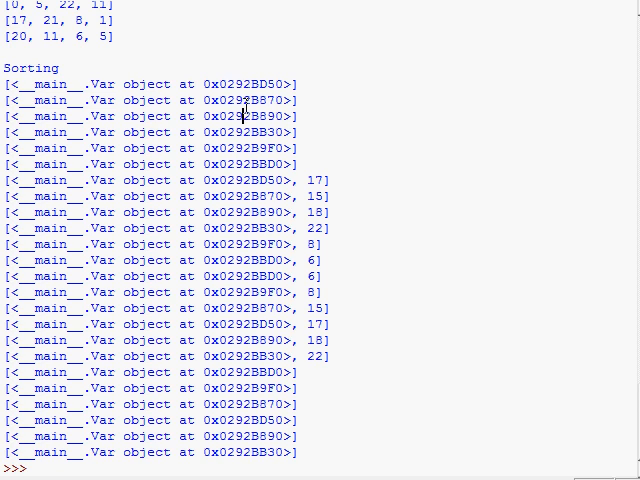
pyautogui.moveTo(303, 203)
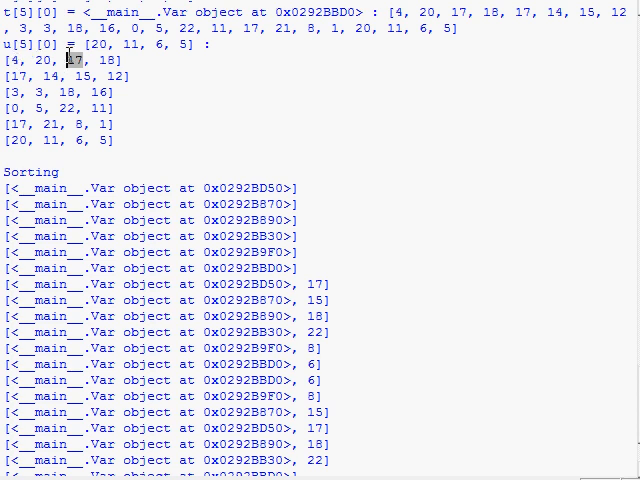
pyautogui.moveTo(65, 99)
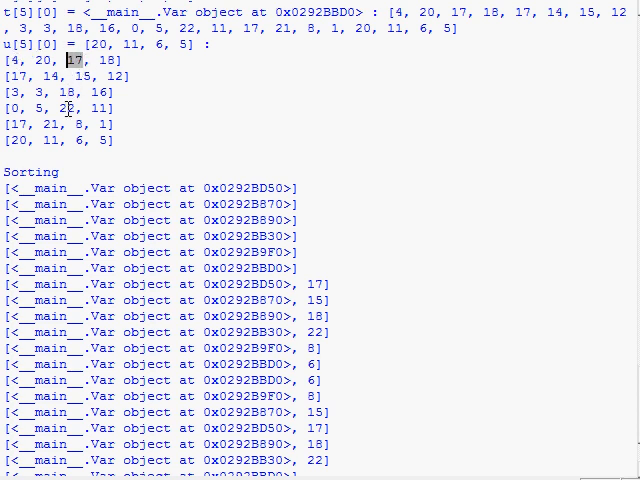
pyautogui.moveTo(312, 293)
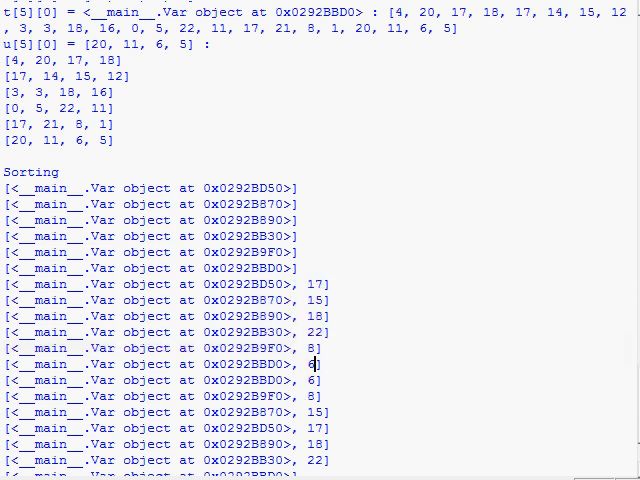
pyautogui.scroll(-3)
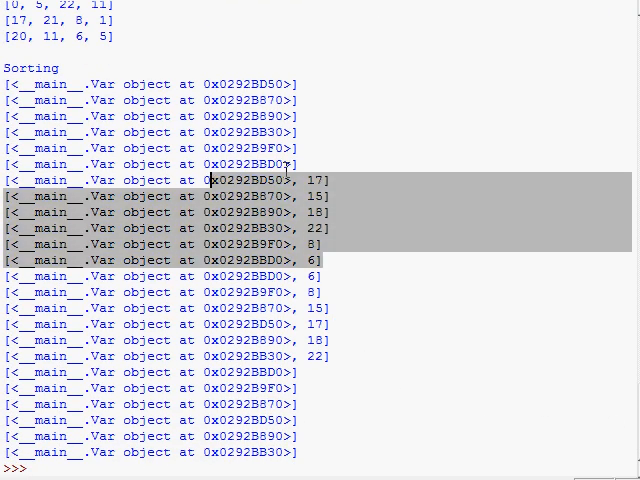
pyautogui.moveTo(314, 167)
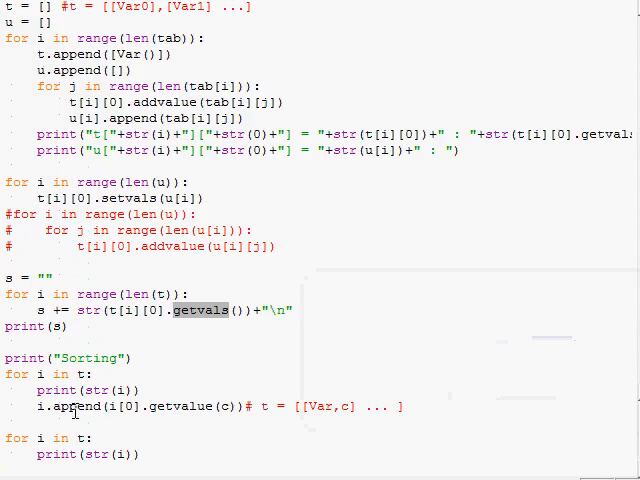
# Step: Scroll down to the line t = sorted(t,key=operator.itemgetter(1))
pyautogui.scroll(-3)
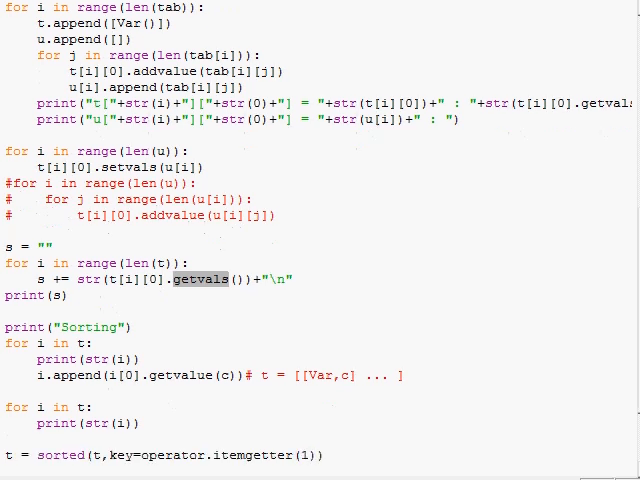
pyautogui.scroll(-3)
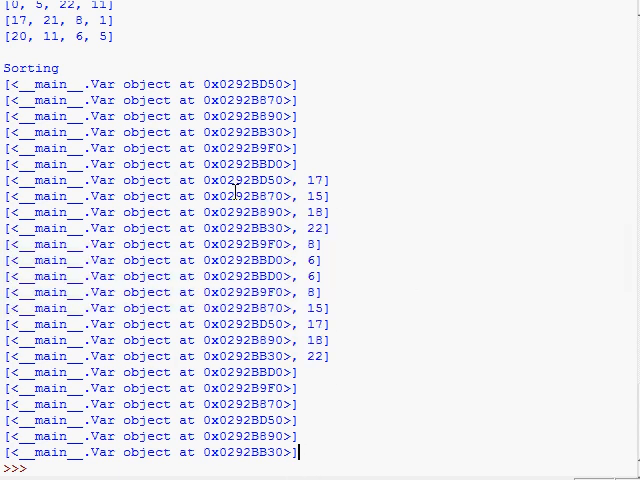
pyautogui.moveTo(261, 437)
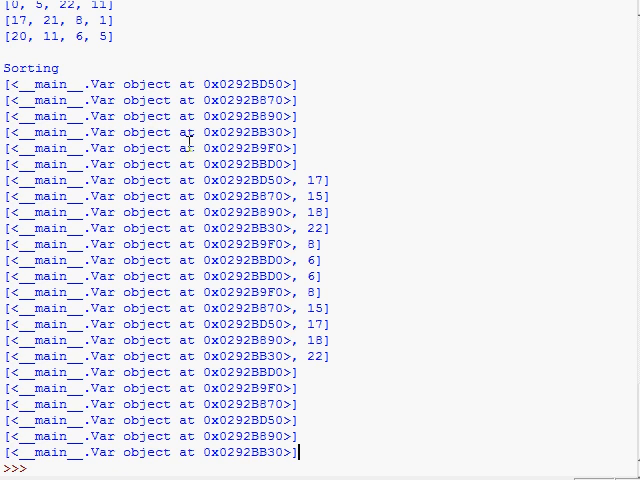
pyautogui.moveTo(142, 58)
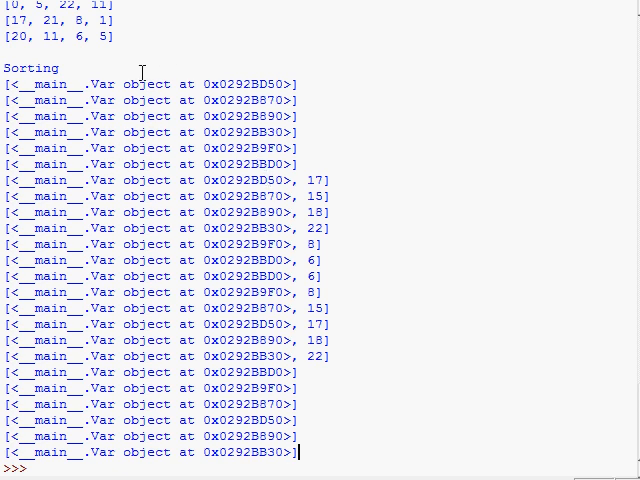
# Step: Highlight the Var-number pair lines and their sorted order in the shell
pyautogui.doubleClick(101, 85)
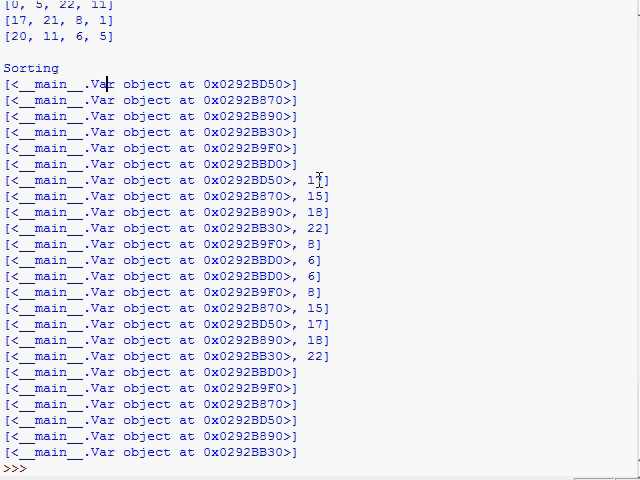
pyautogui.moveTo(318, 180); pyautogui.dragTo(338, 355)
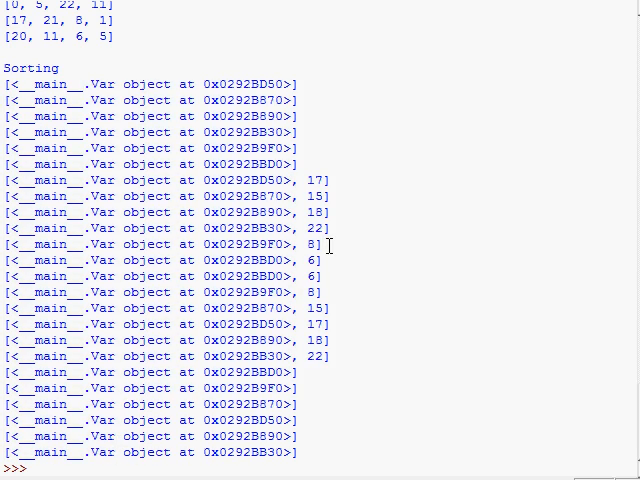
pyautogui.moveTo(452, 374)
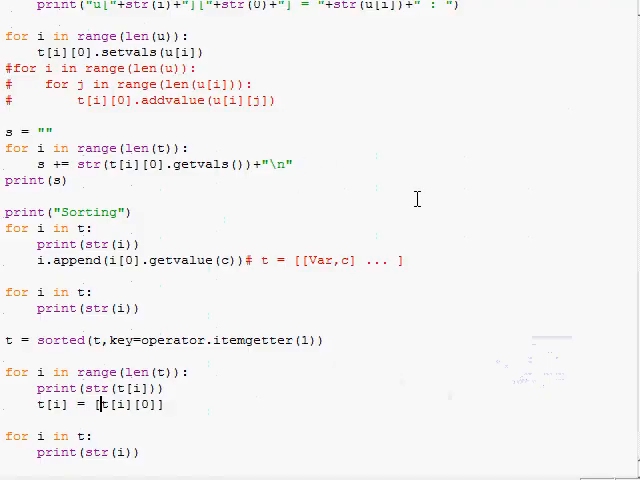
# Step: Scroll to the loop setting t[i] = t[i][0] for each sorted pair
pyautogui.scroll(3)
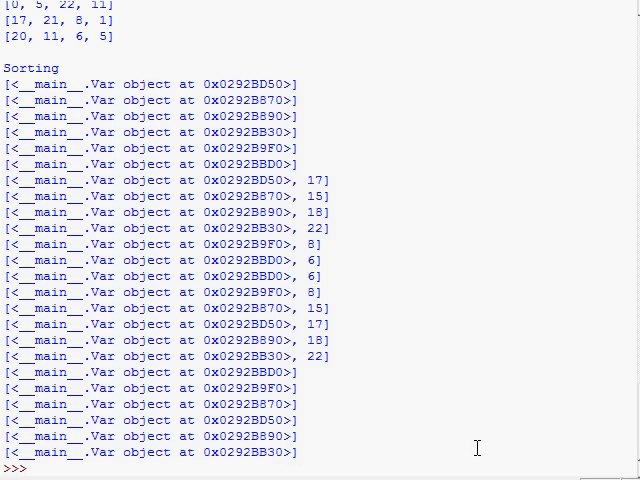
pyautogui.moveTo(403, 316)
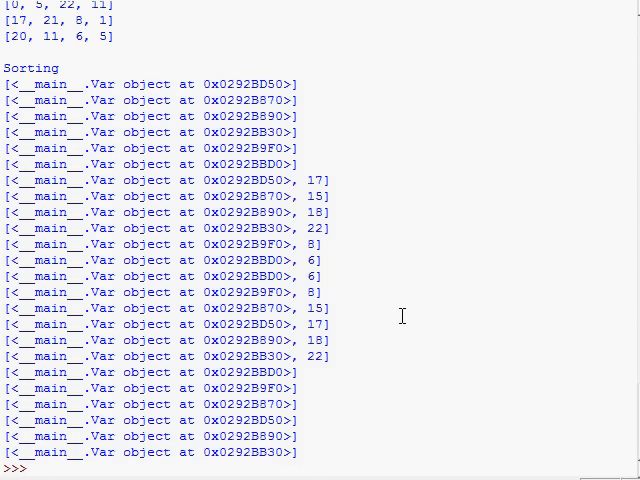
pyautogui.moveTo(566, 266)
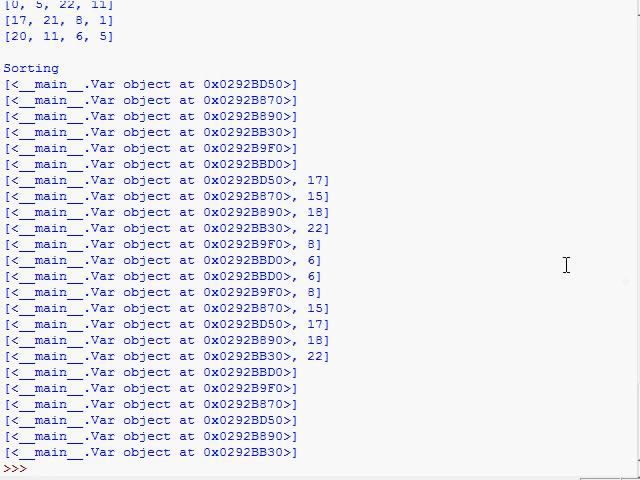